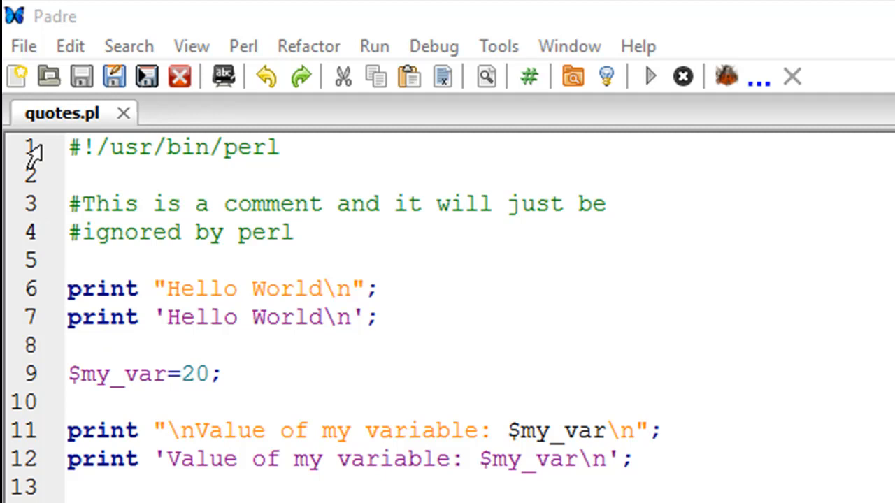
{"action": "mouse_move", "coordinate": [646, 70]}
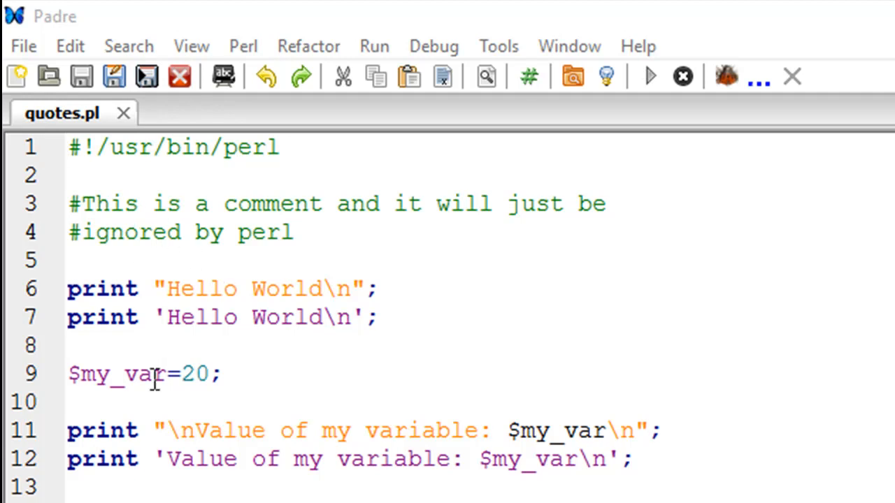
{"action": "mouse_move", "coordinate": [114, 460]}
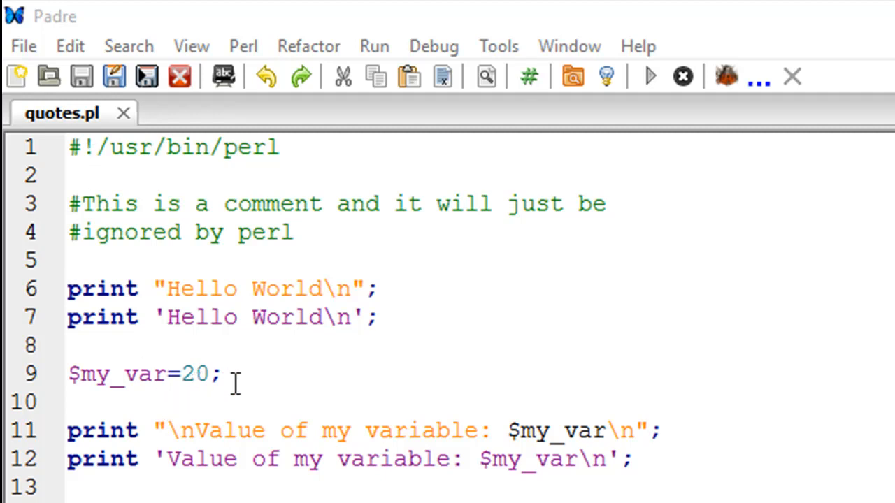
{"action": "mouse_move", "coordinate": [249, 198]}
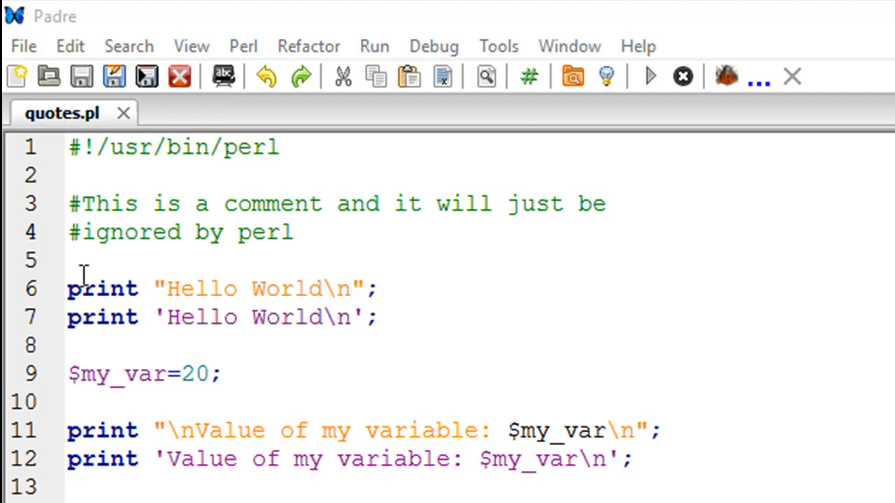
{"action": "mouse_move", "coordinate": [82, 204]}
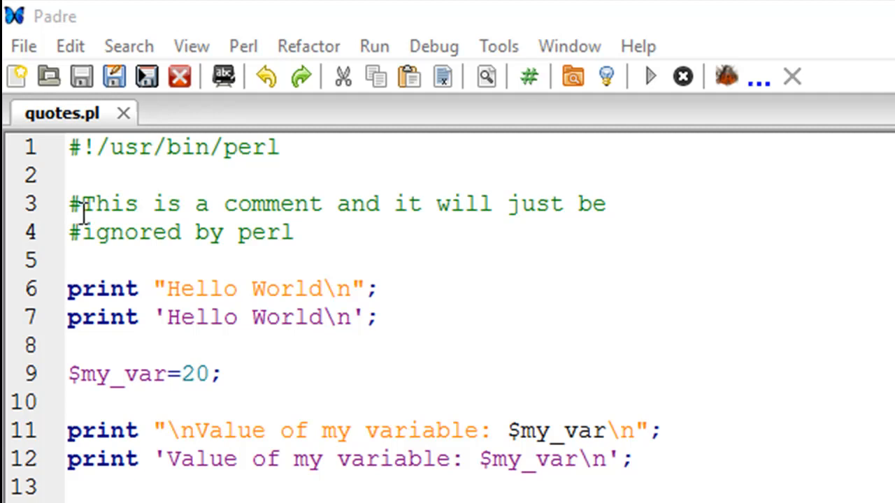
{"action": "mouse_move", "coordinate": [117, 221]}
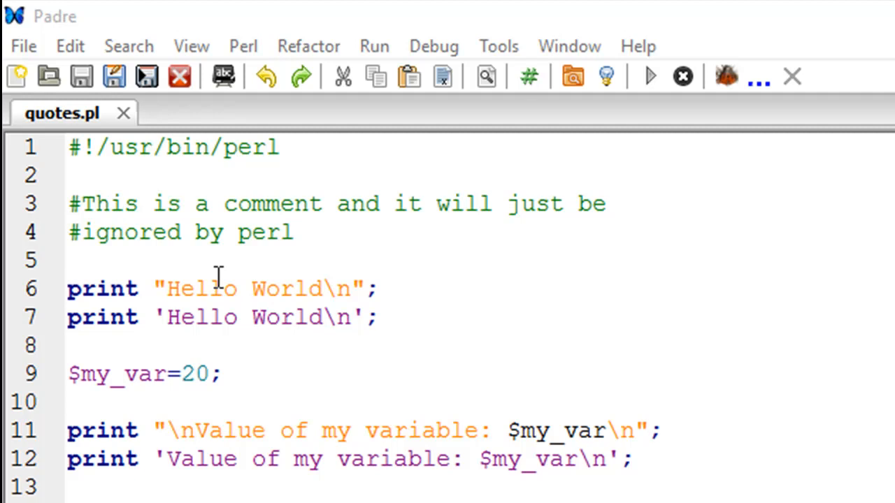
{"action": "mouse_move", "coordinate": [218, 352]}
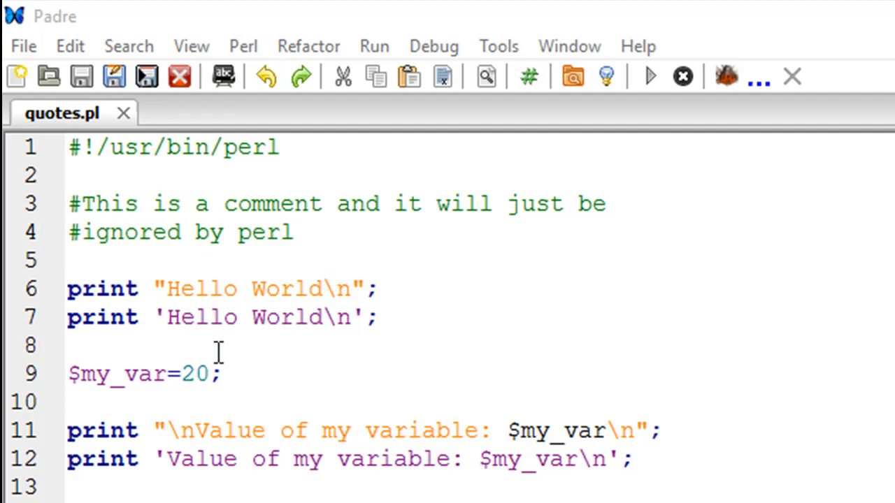
{"action": "mouse_move", "coordinate": [118, 232]}
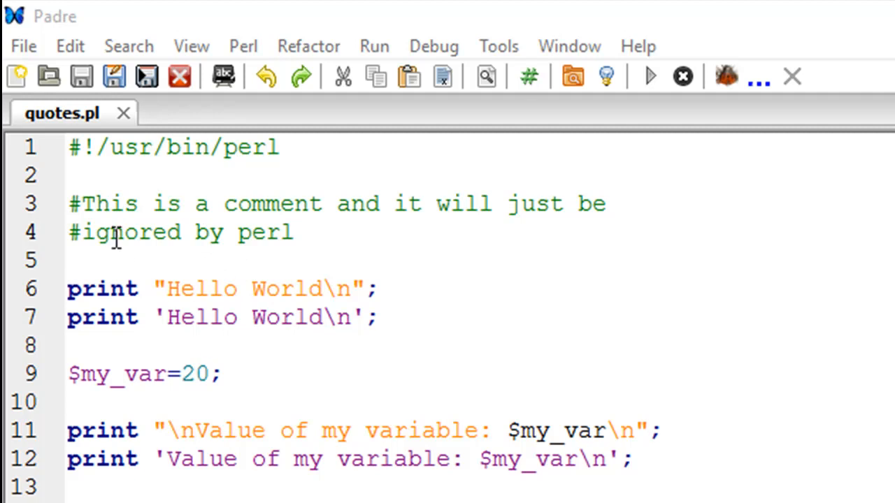
{"action": "mouse_move", "coordinate": [137, 204]}
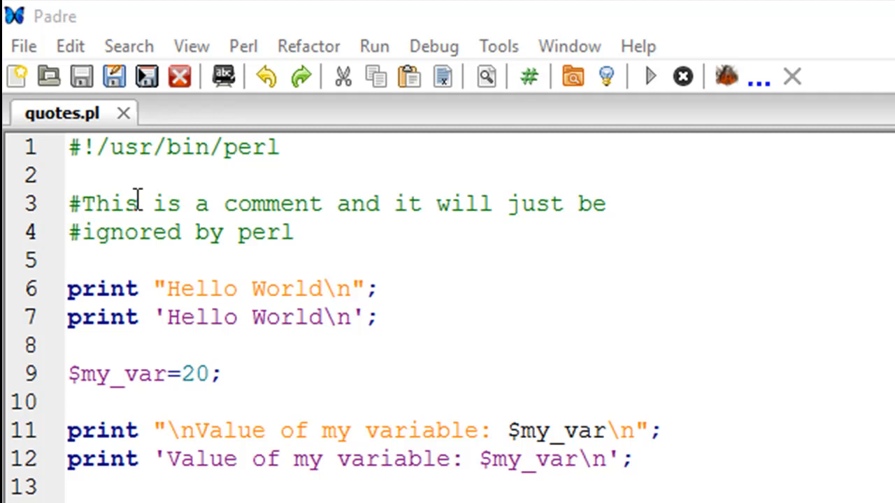
{"action": "mouse_move", "coordinate": [148, 245]}
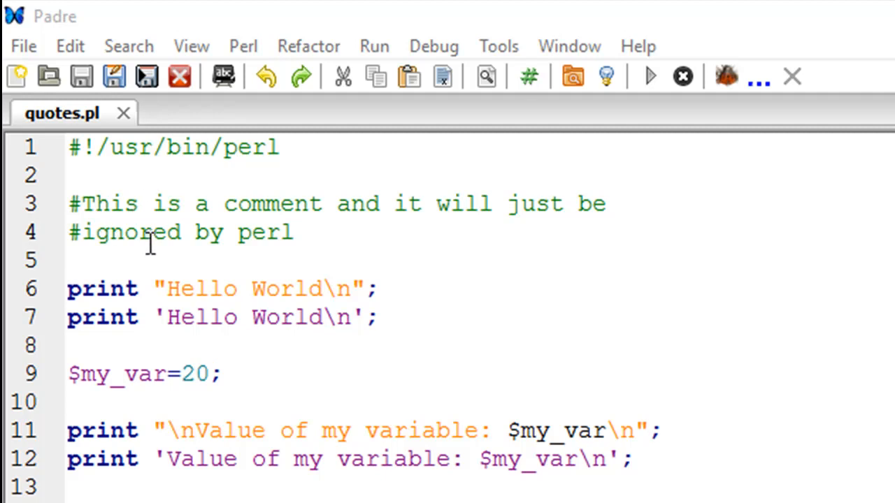
{"action": "mouse_move", "coordinate": [101, 213]}
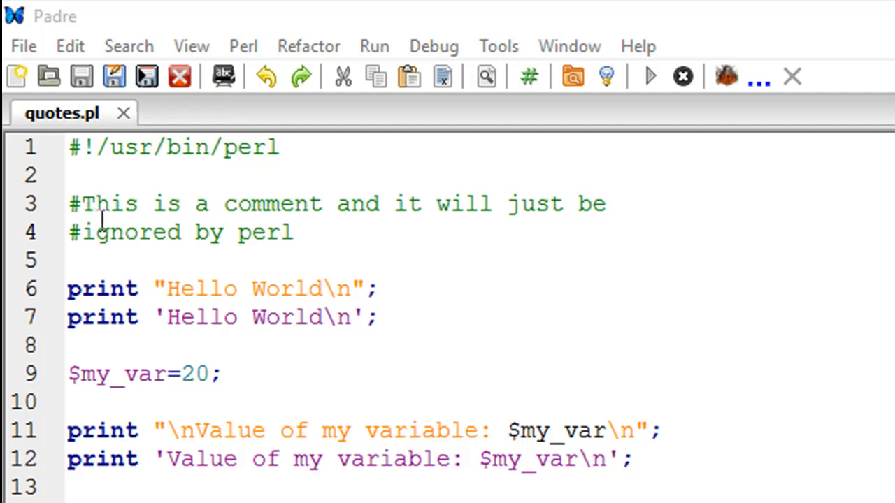
{"action": "triple_click", "coordinate": [175, 232]}
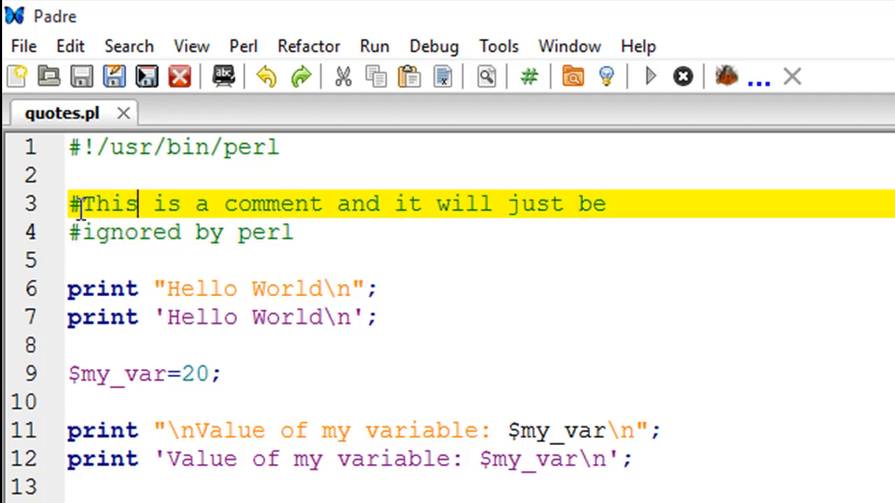
{"action": "left_click", "coordinate": [109, 233]}
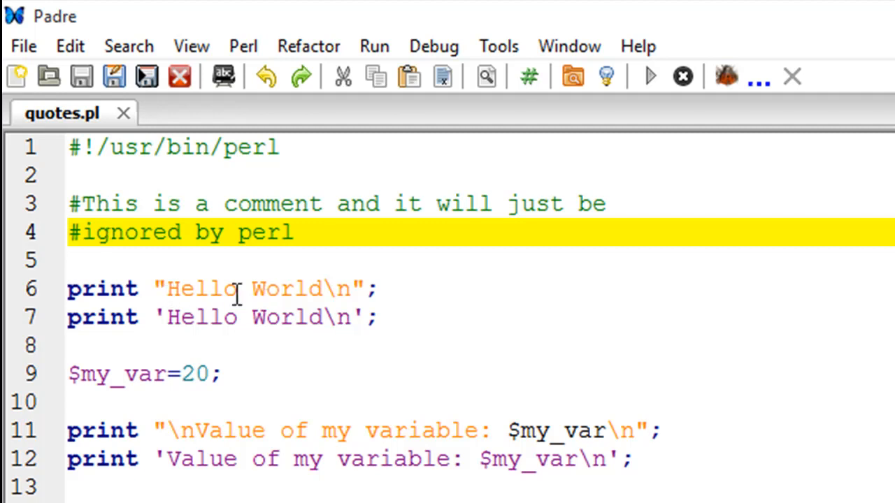
{"action": "left_click", "coordinate": [104, 232]}
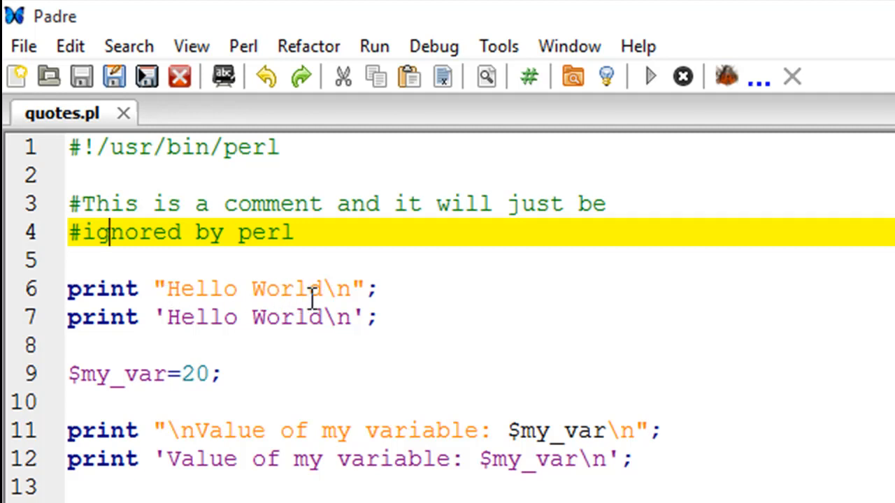
{"action": "mouse_move", "coordinate": [334, 290]}
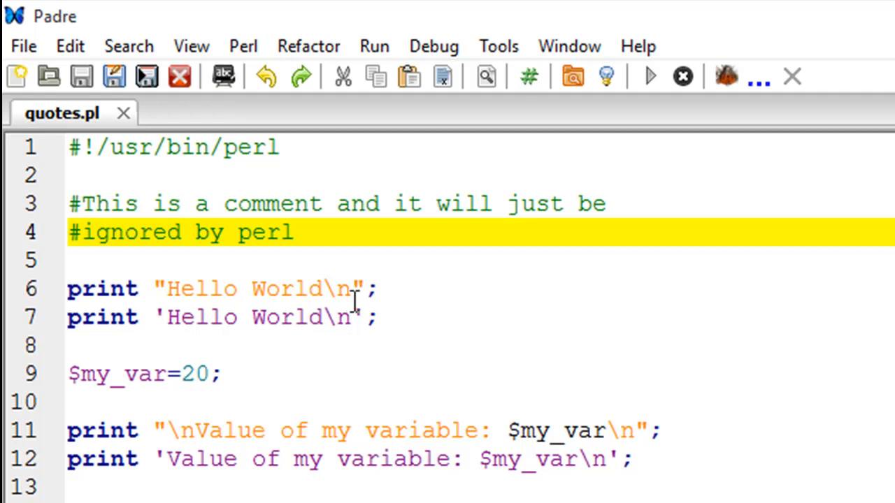
{"action": "mouse_move", "coordinate": [329, 316]}
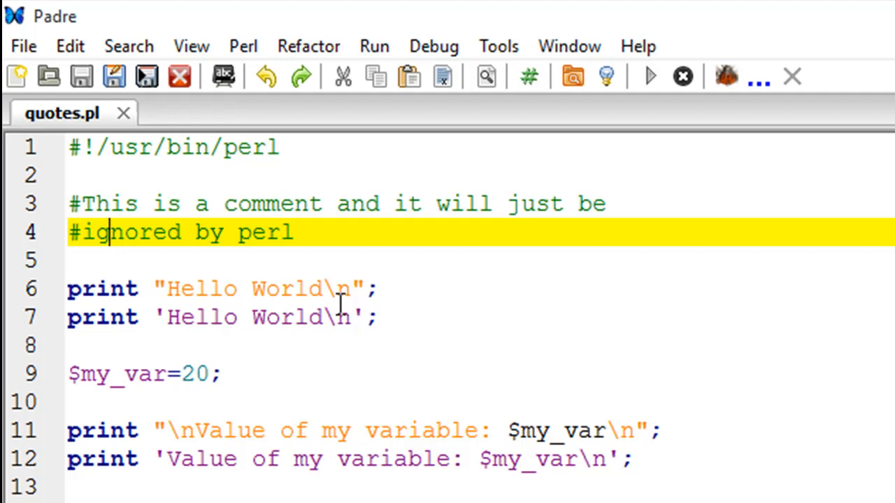
{"action": "mouse_move", "coordinate": [361, 288]}
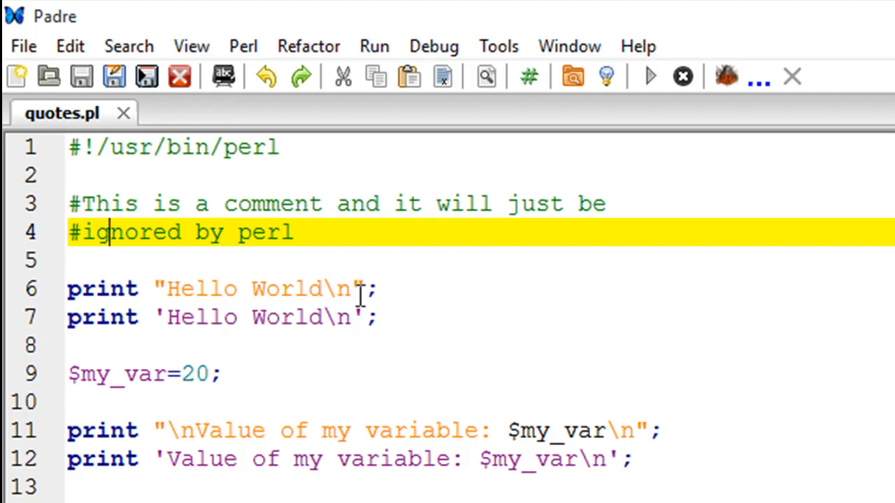
{"action": "mouse_move", "coordinate": [347, 294]}
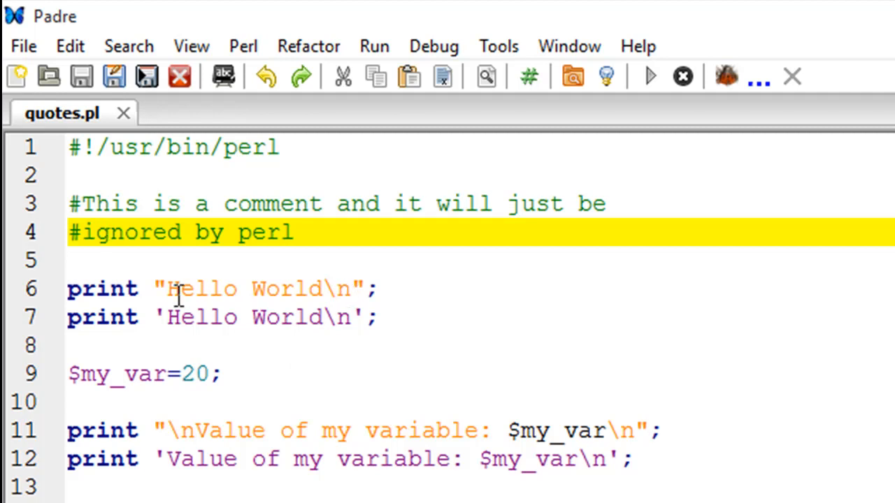
{"action": "left_click", "coordinate": [105, 232]}
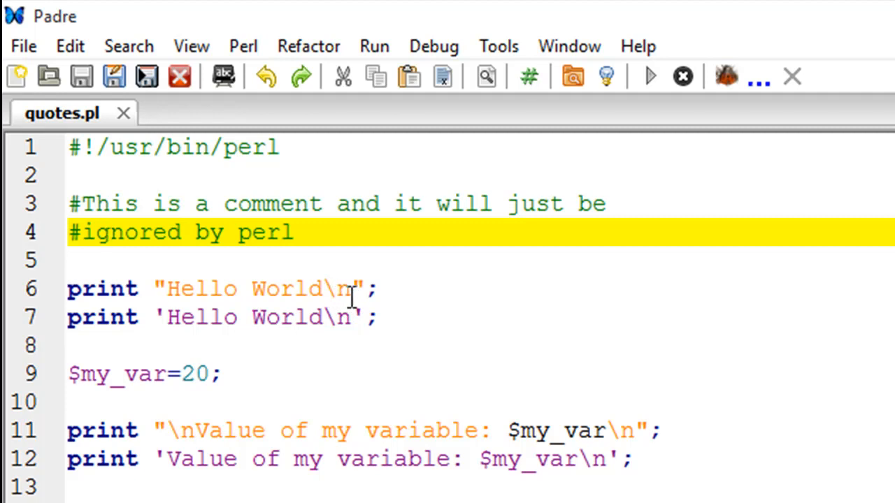
{"action": "left_click", "coordinate": [105, 232]}
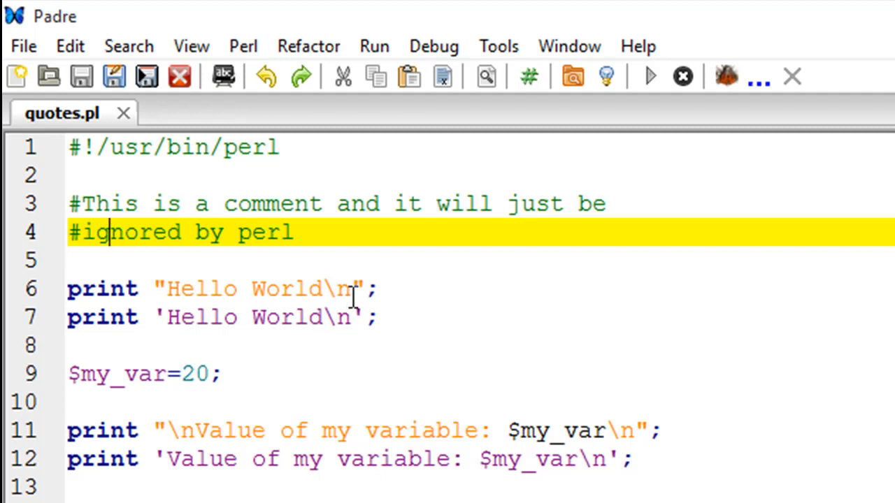
{"action": "mouse_move", "coordinate": [355, 330]}
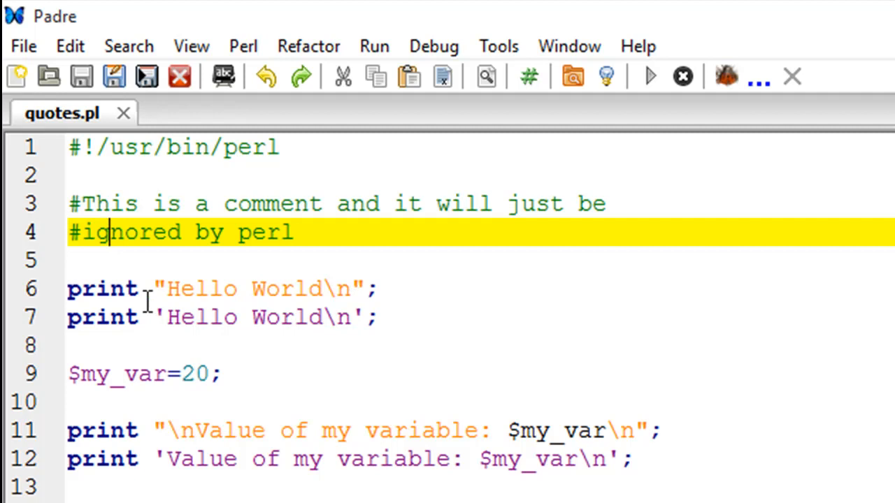
{"action": "mouse_move", "coordinate": [333, 277]}
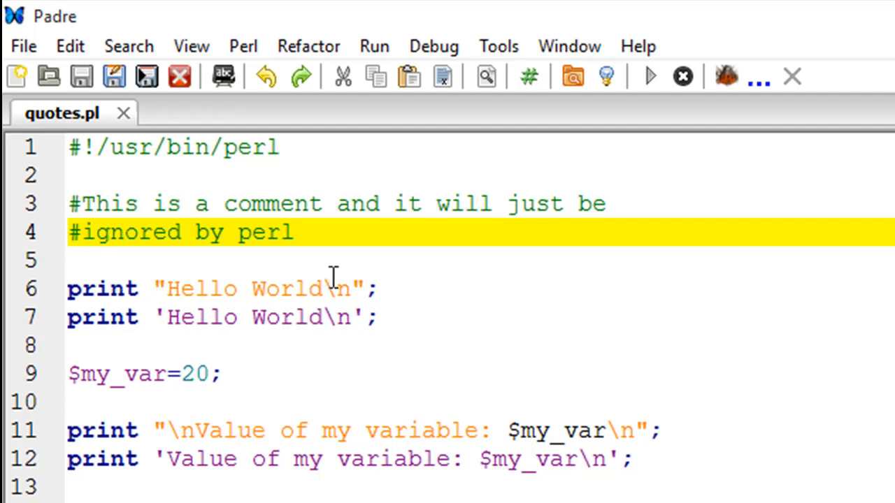
{"action": "mouse_move", "coordinate": [277, 294]}
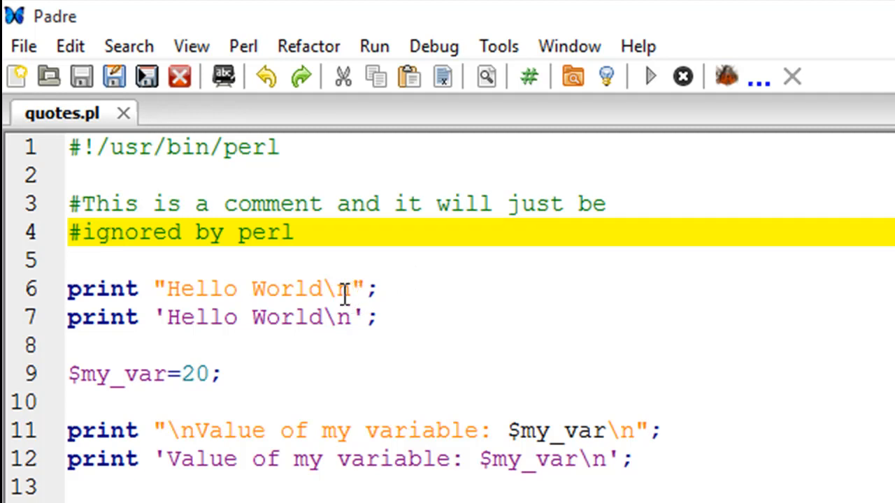
{"action": "mouse_move", "coordinate": [113, 327]}
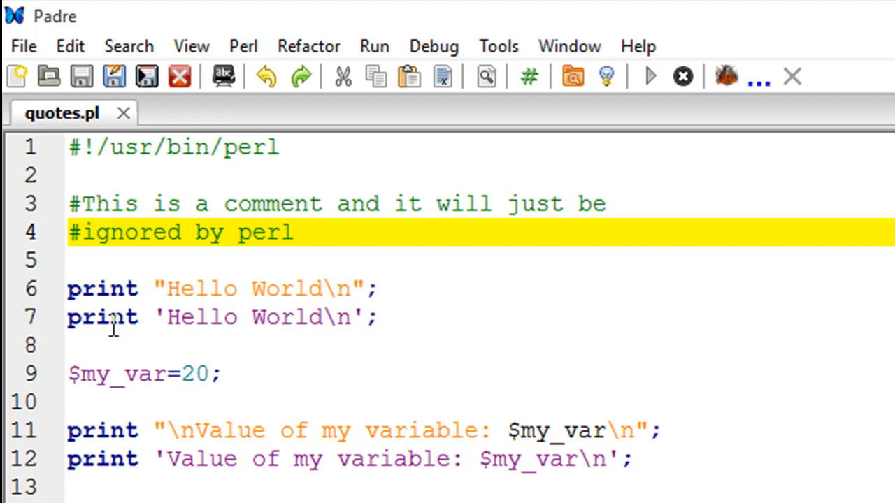
{"action": "mouse_move", "coordinate": [152, 319]}
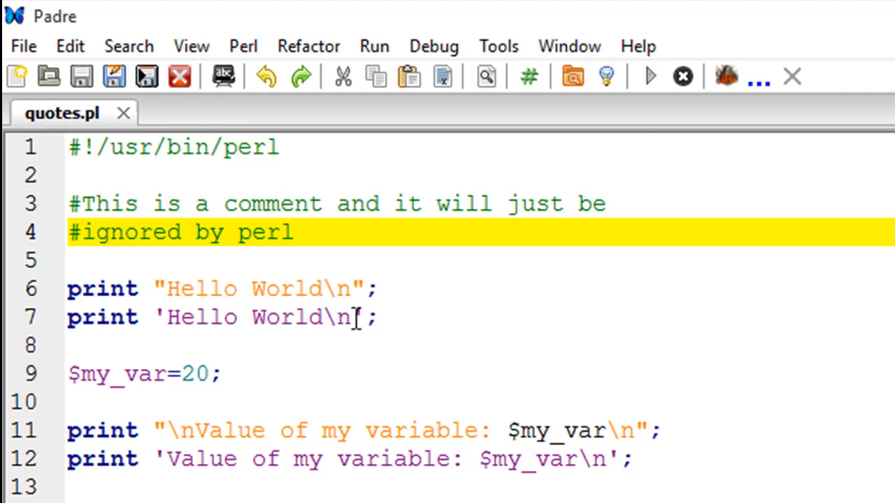
{"action": "mouse_move", "coordinate": [296, 370]}
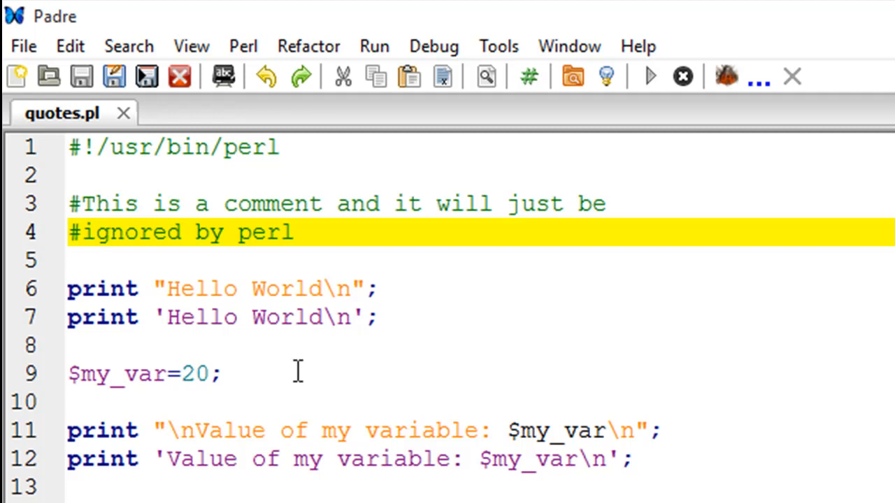
{"action": "mouse_move", "coordinate": [264, 318]}
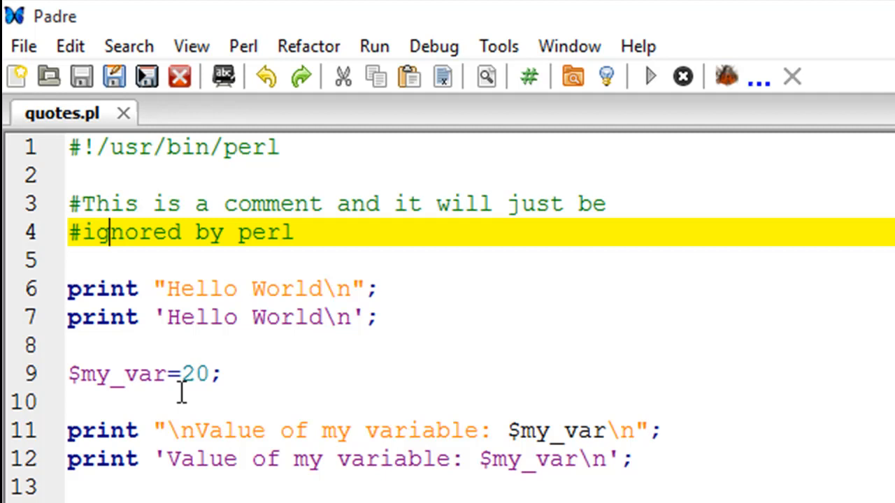
{"action": "mouse_move", "coordinate": [119, 384]}
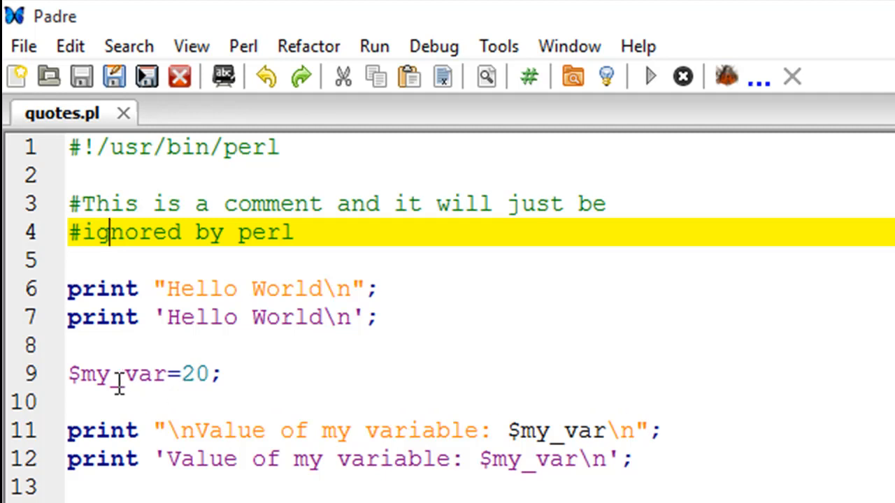
{"action": "mouse_move", "coordinate": [157, 391]}
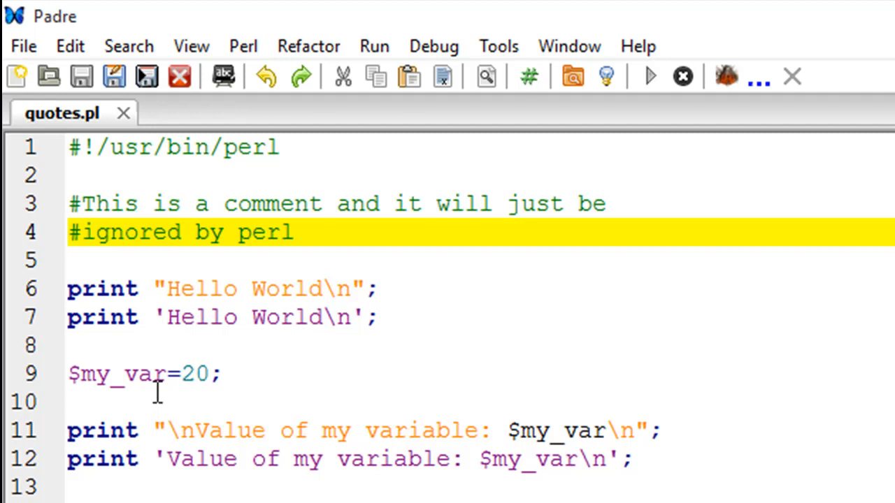
{"action": "mouse_move", "coordinate": [103, 408]}
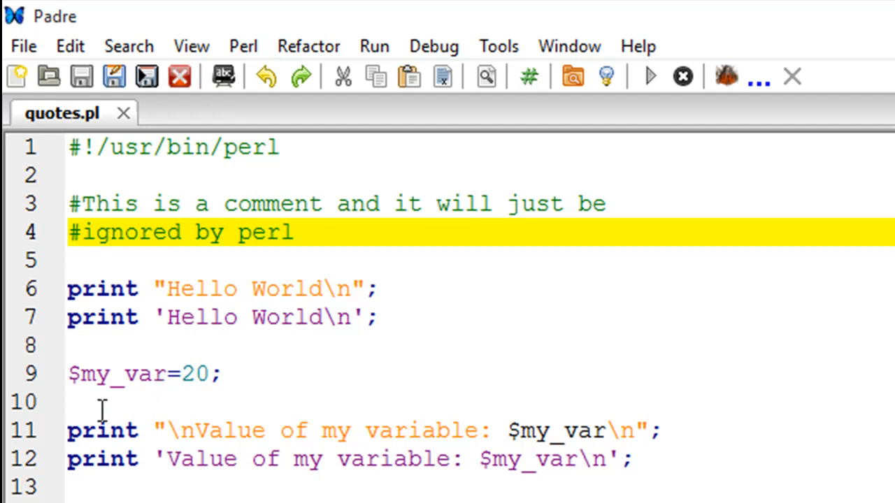
{"action": "mouse_move", "coordinate": [82, 384]}
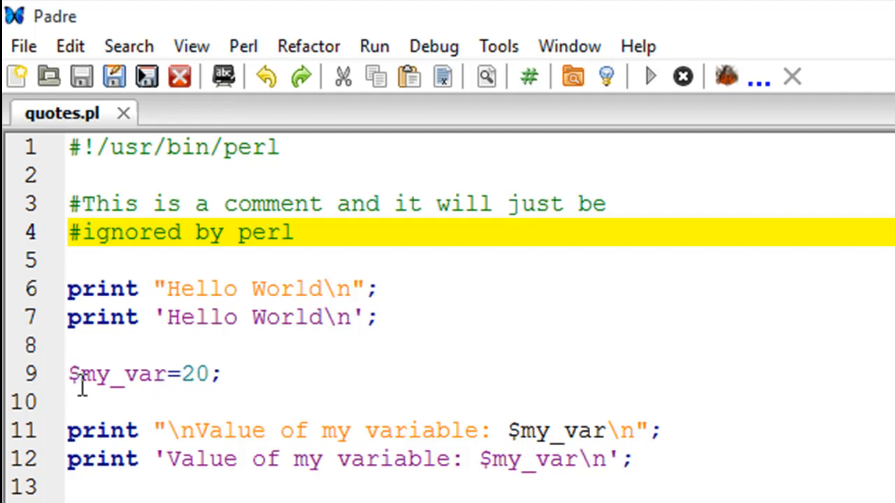
{"action": "left_click", "coordinate": [105, 232]}
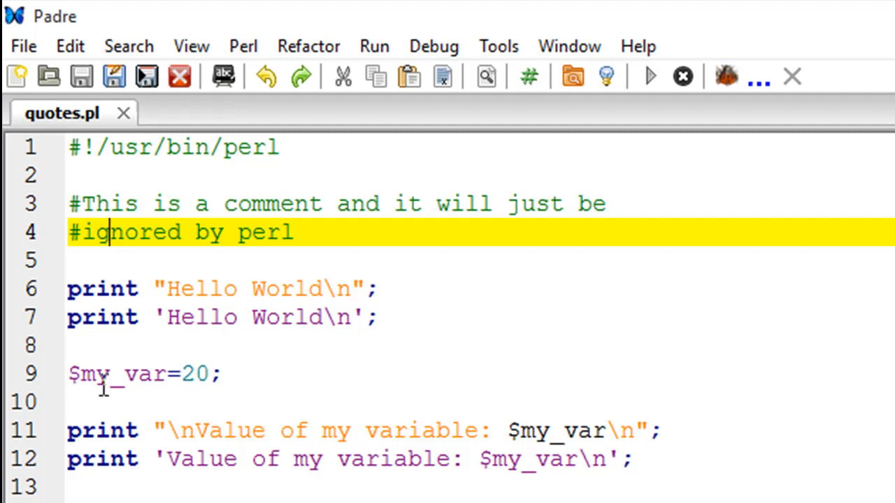
{"action": "mouse_move", "coordinate": [142, 386]}
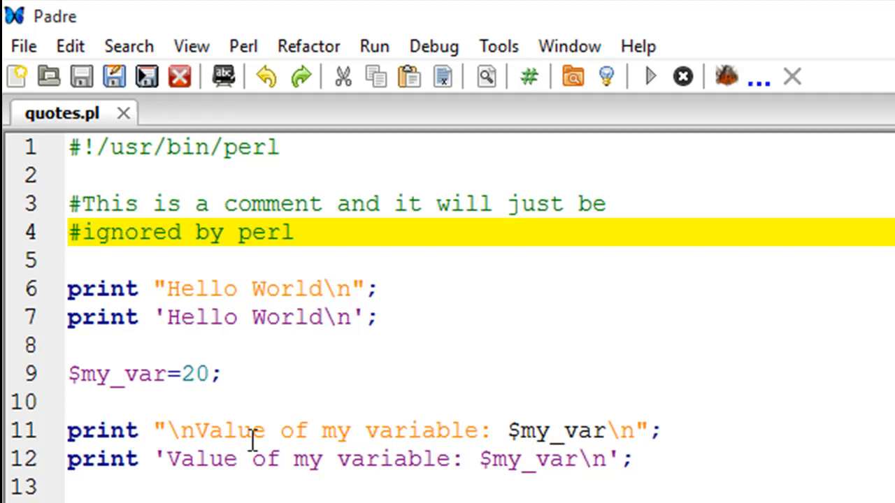
{"action": "mouse_move", "coordinate": [194, 395]}
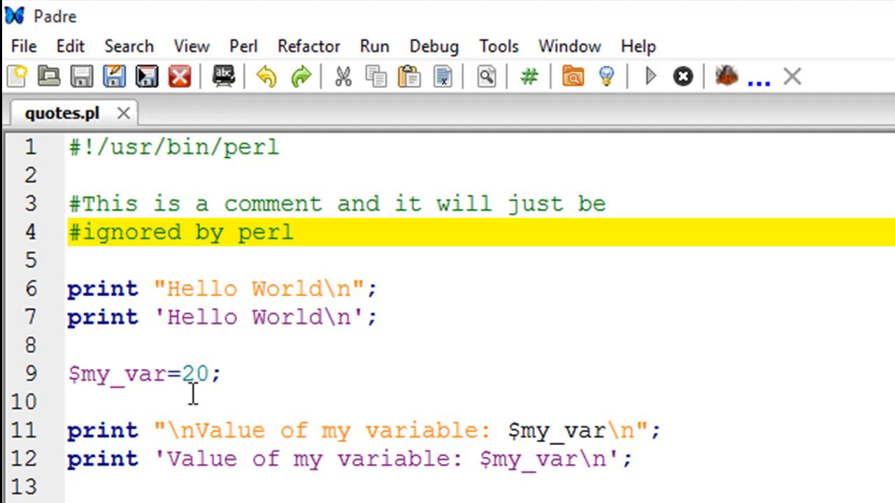
{"action": "mouse_move", "coordinate": [203, 433]}
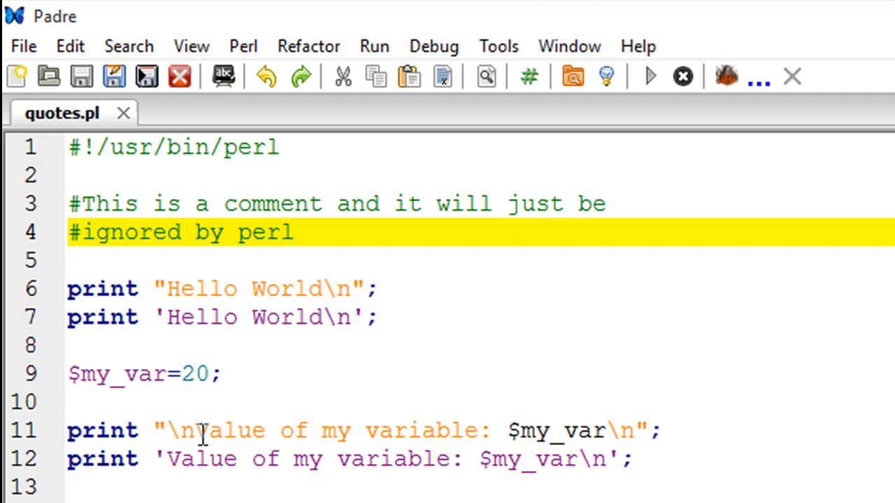
{"action": "left_click", "coordinate": [103, 232]}
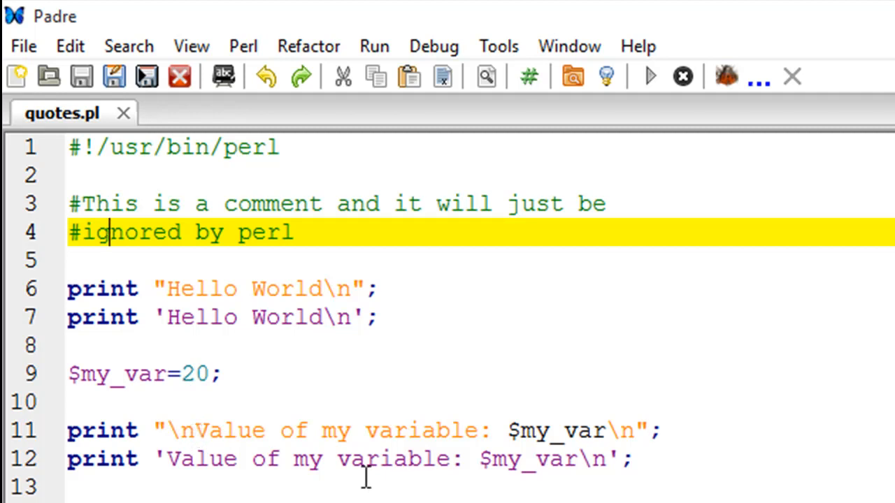
{"action": "mouse_move", "coordinate": [355, 317]}
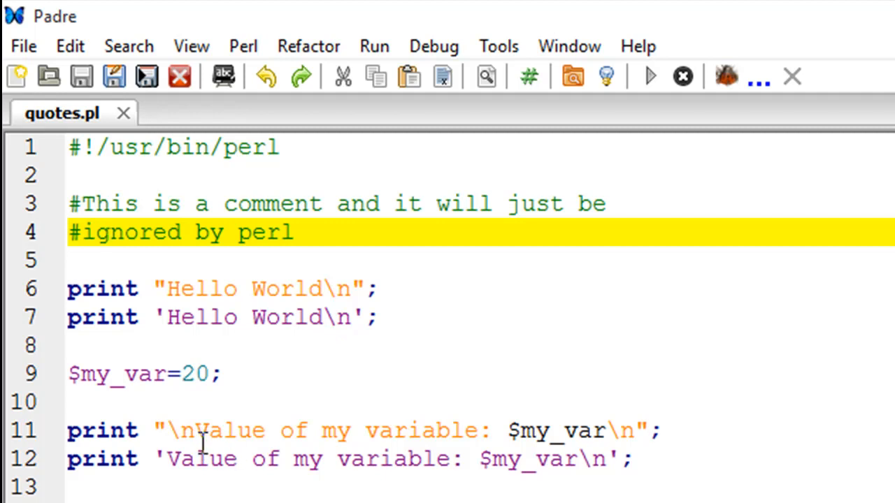
{"action": "left_click", "coordinate": [104, 232]}
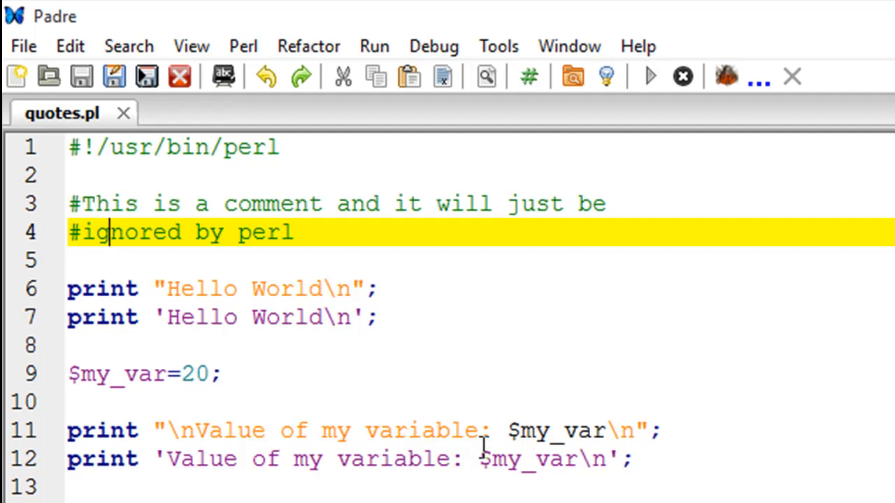
{"action": "mouse_move", "coordinate": [468, 437]}
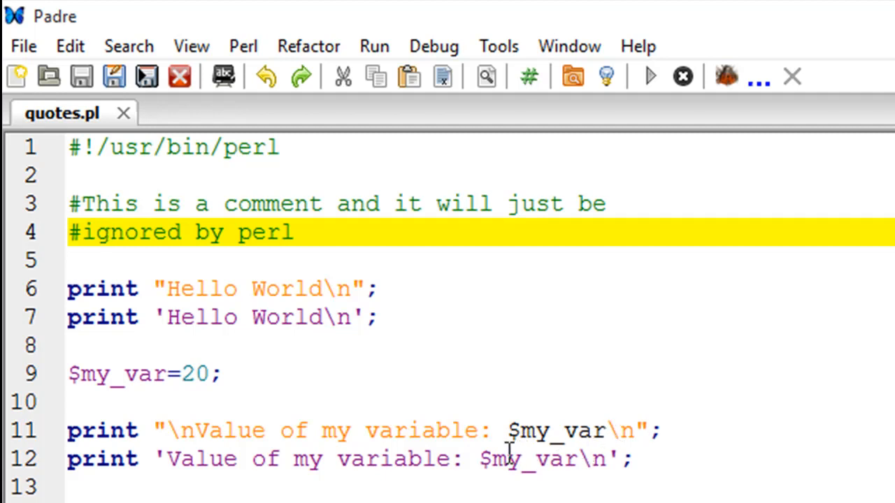
{"action": "left_click", "coordinate": [105, 232]}
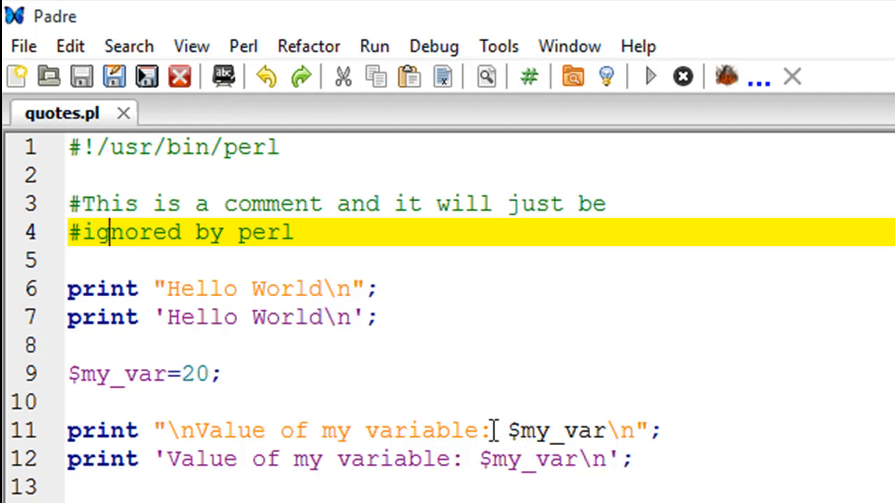
{"action": "mouse_move", "coordinate": [699, 434]}
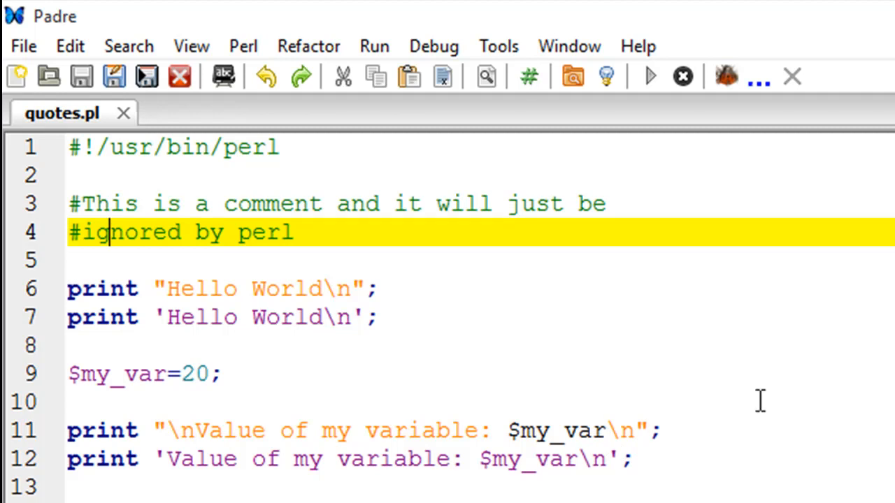
{"action": "mouse_move", "coordinate": [134, 472]}
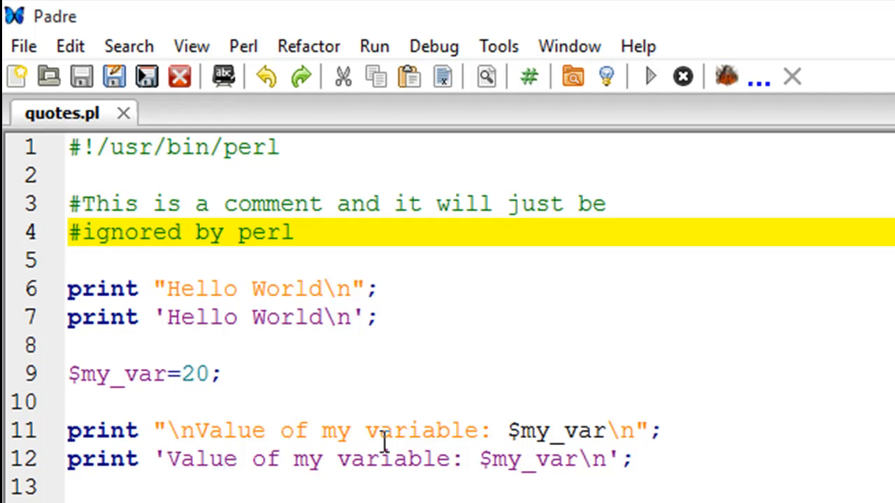
{"action": "mouse_move", "coordinate": [688, 461]}
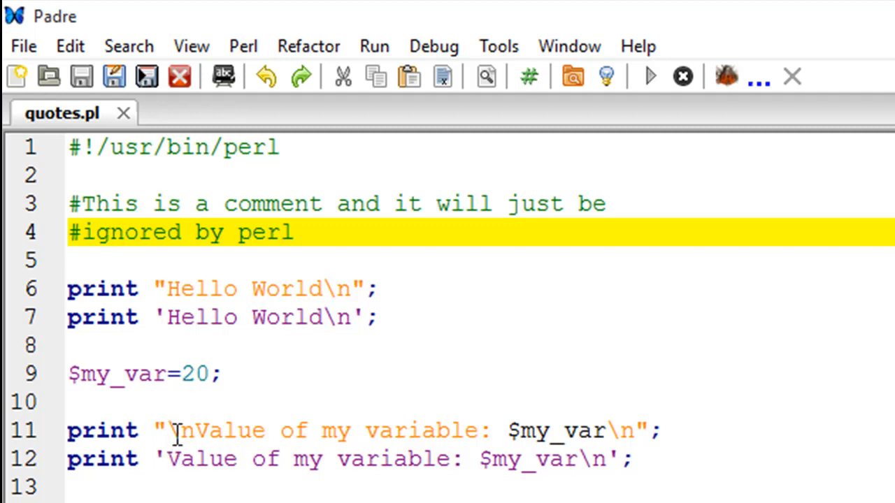
{"action": "left_click", "coordinate": [104, 232]}
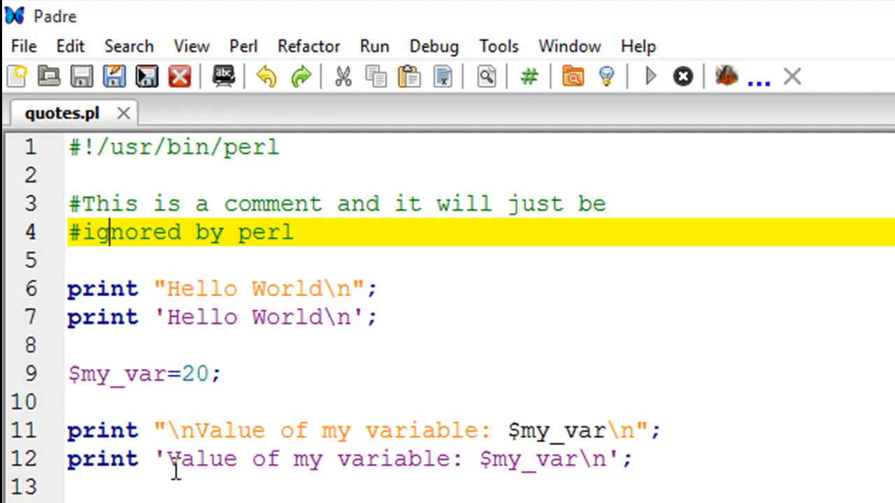
{"action": "mouse_move", "coordinate": [338, 316]}
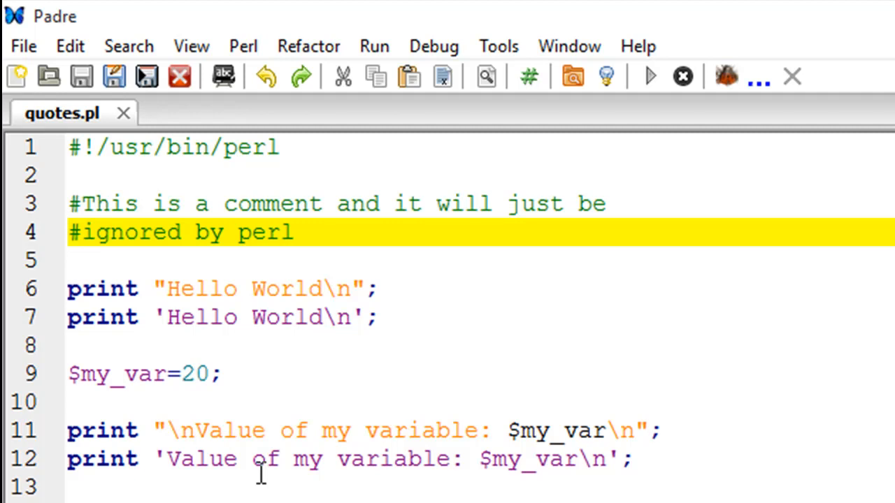
{"action": "mouse_move", "coordinate": [532, 451]}
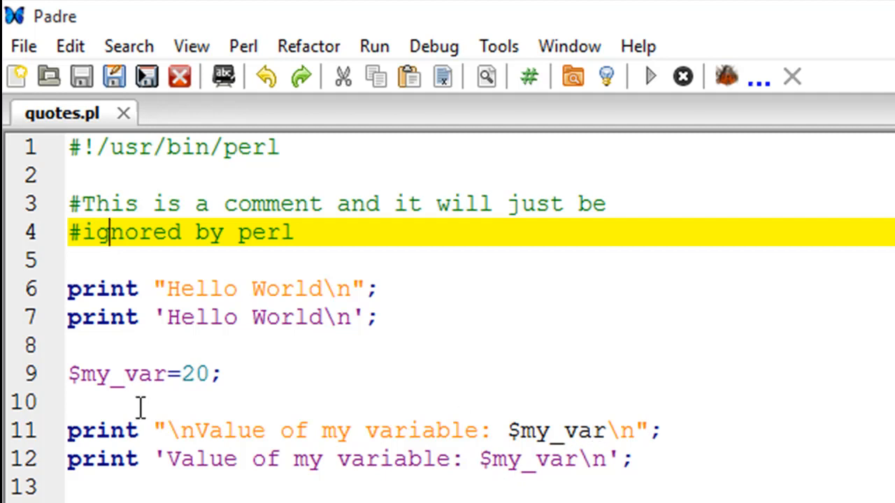
{"action": "mouse_move", "coordinate": [576, 473]}
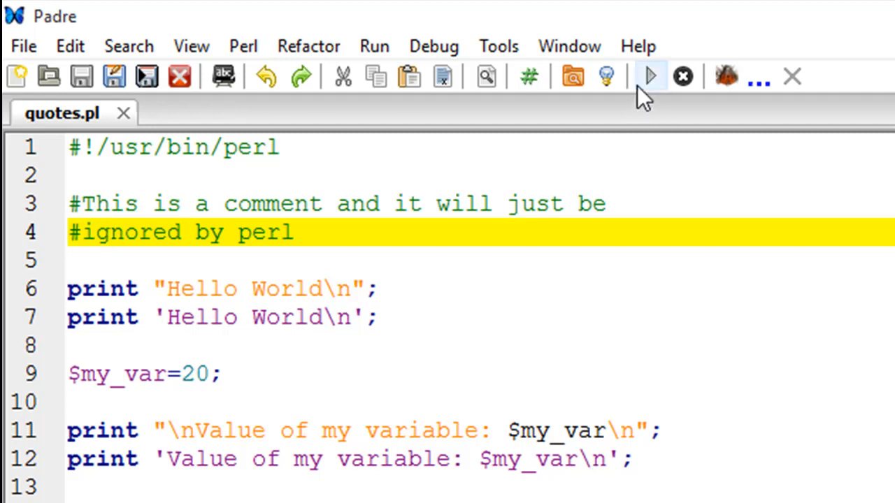
{"action": "left_click", "coordinate": [649, 75]}
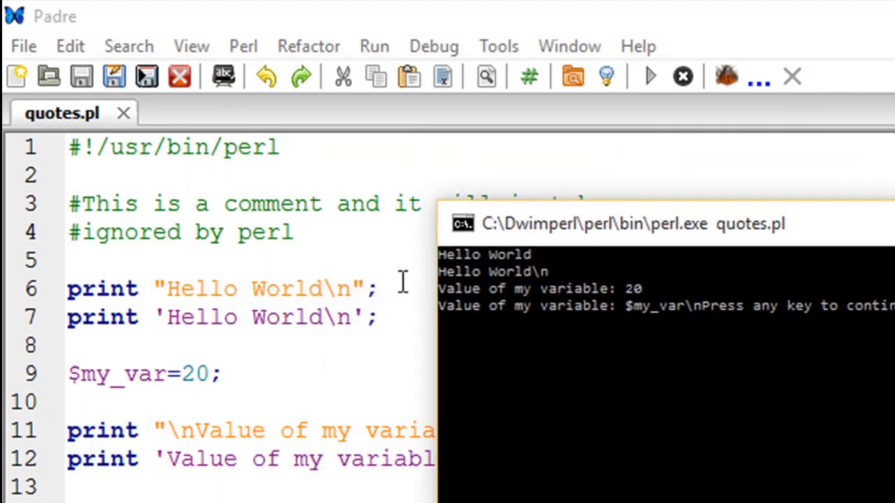
{"action": "mouse_move", "coordinate": [655, 290]}
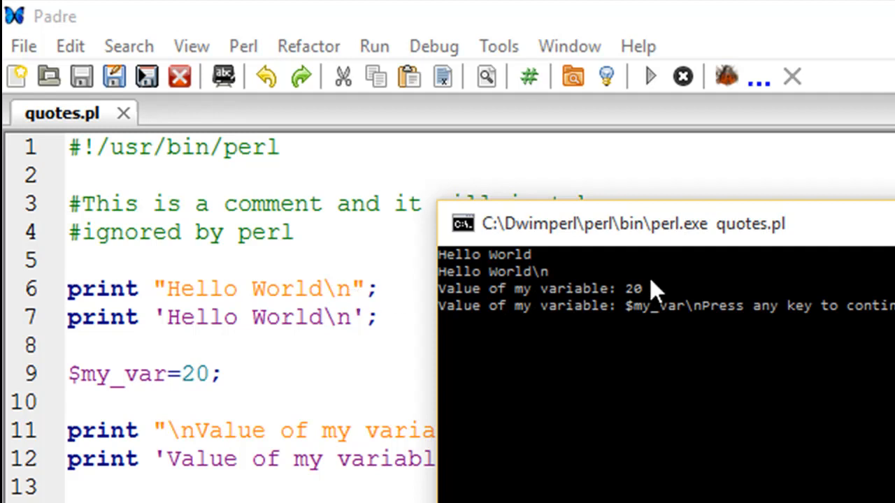
{"action": "mouse_move", "coordinate": [458, 289]}
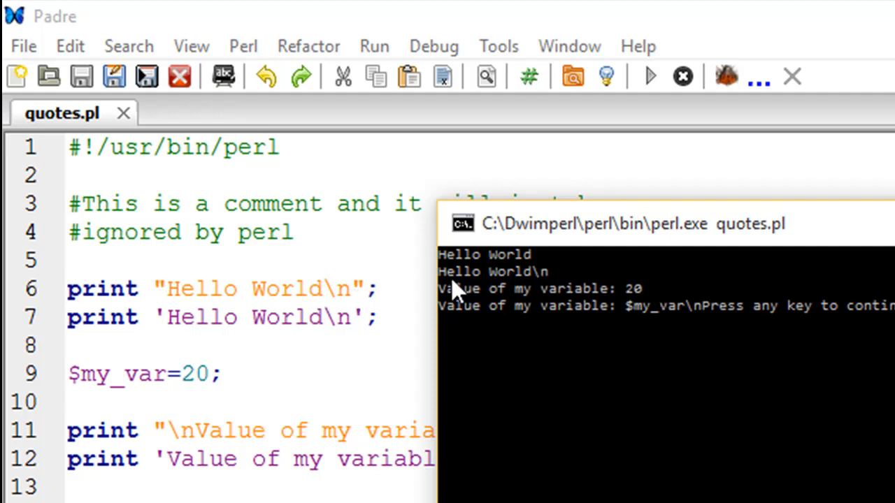
{"action": "mouse_move", "coordinate": [618, 336]}
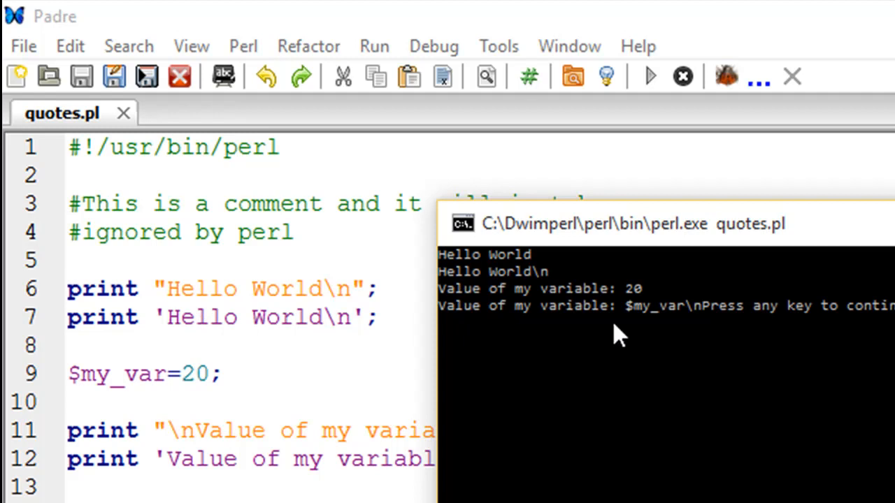
{"action": "left_click", "coordinate": [162, 319]}
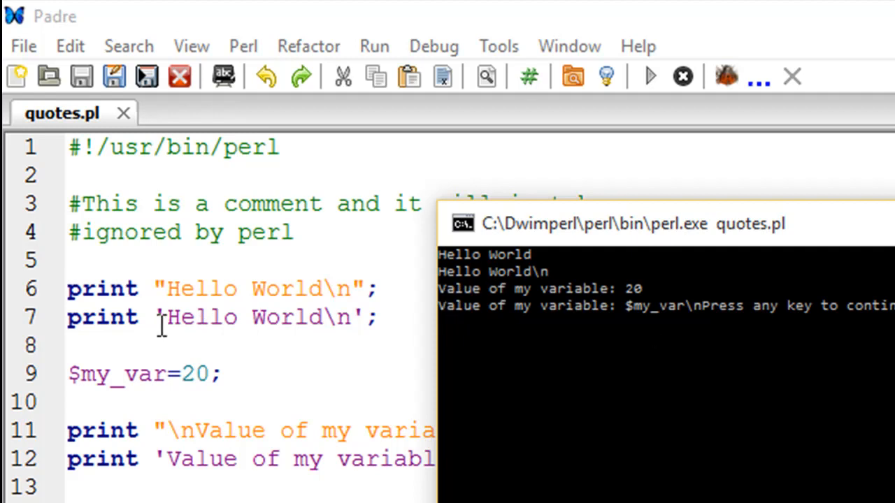
{"action": "mouse_move", "coordinate": [294, 343]}
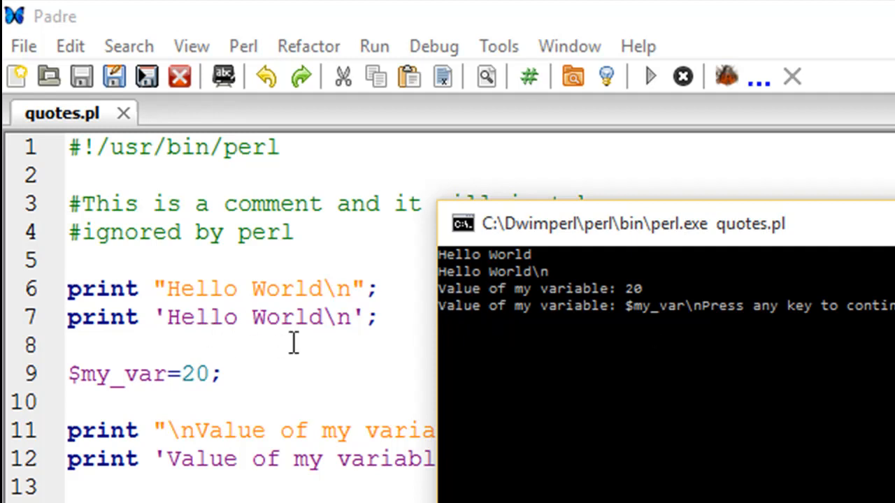
{"action": "mouse_move", "coordinate": [562, 286]}
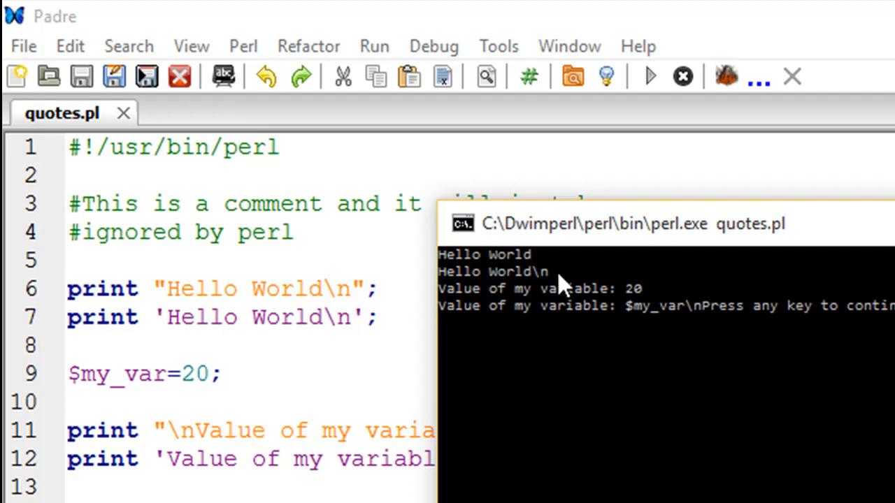
{"action": "mouse_move", "coordinate": [548, 297]}
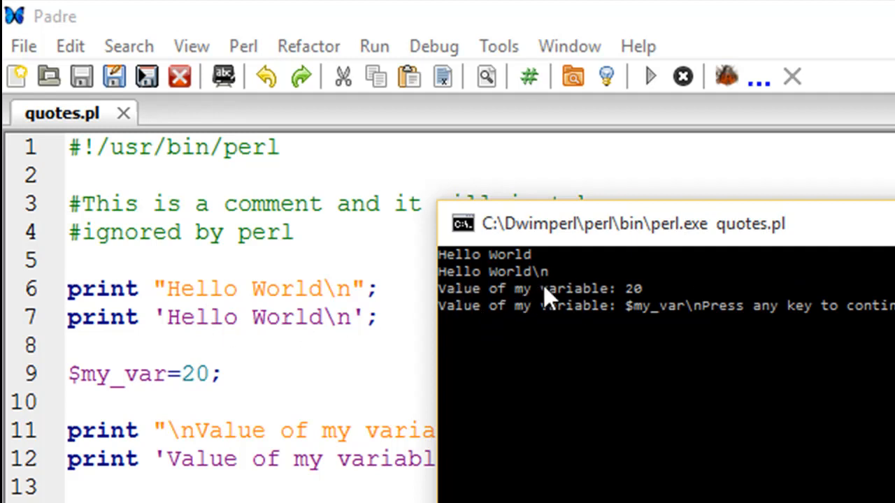
{"action": "mouse_move", "coordinate": [608, 347]}
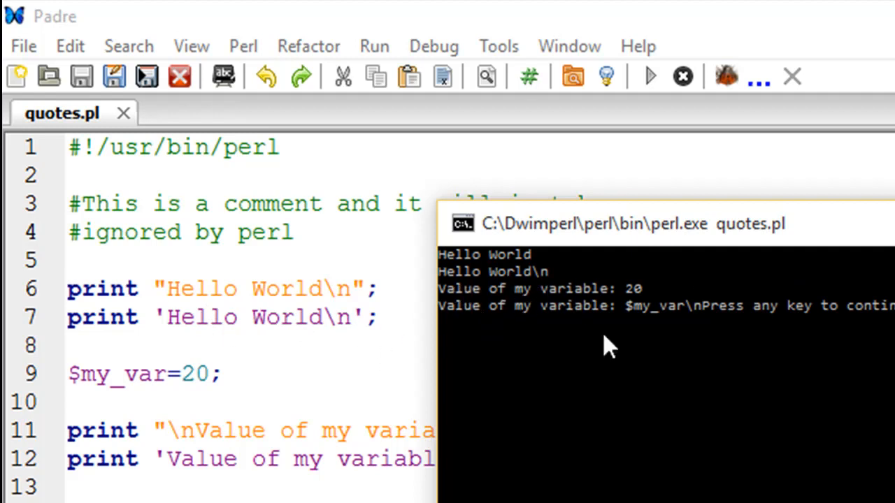
{"action": "mouse_move", "coordinate": [559, 300]}
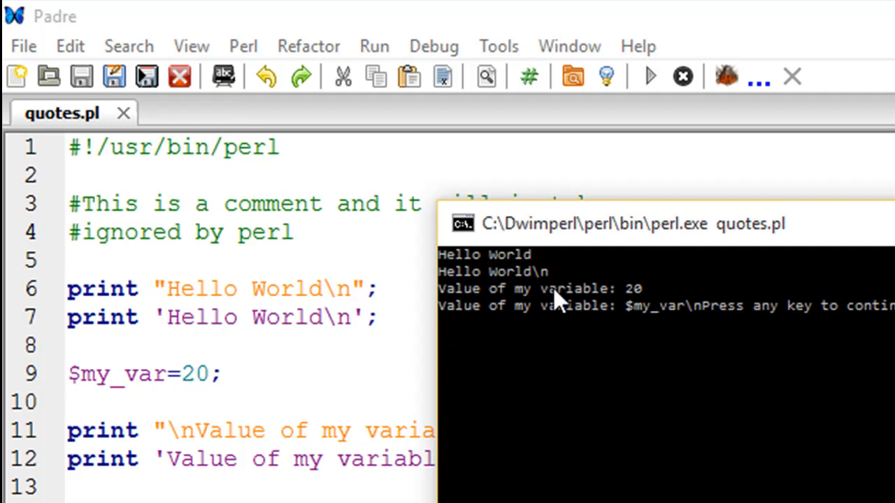
{"action": "mouse_move", "coordinate": [482, 315]}
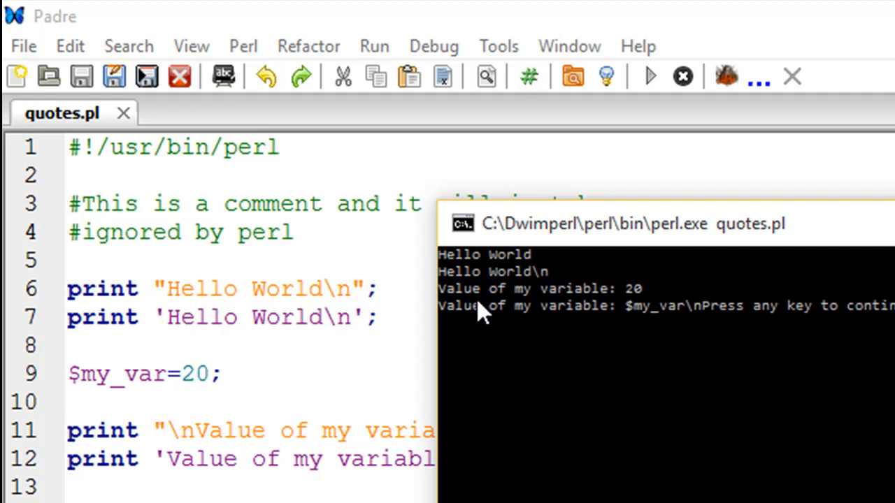
{"action": "mouse_move", "coordinate": [539, 293]}
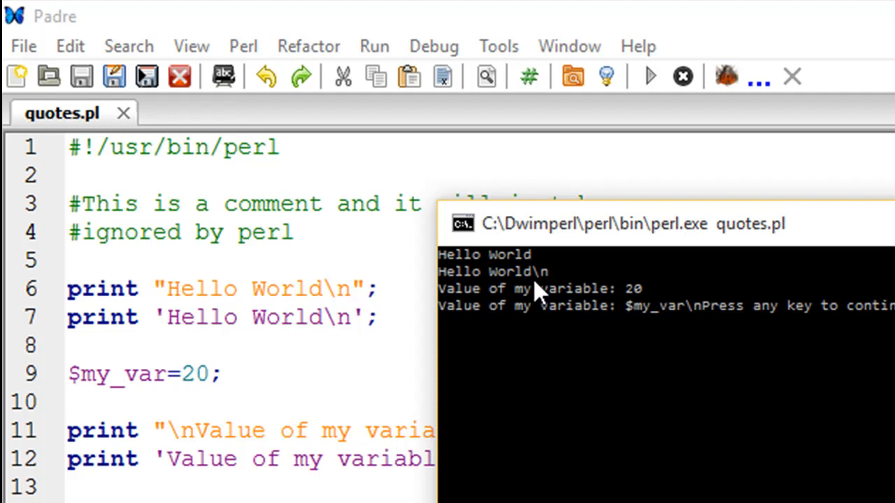
{"action": "mouse_move", "coordinate": [204, 344]}
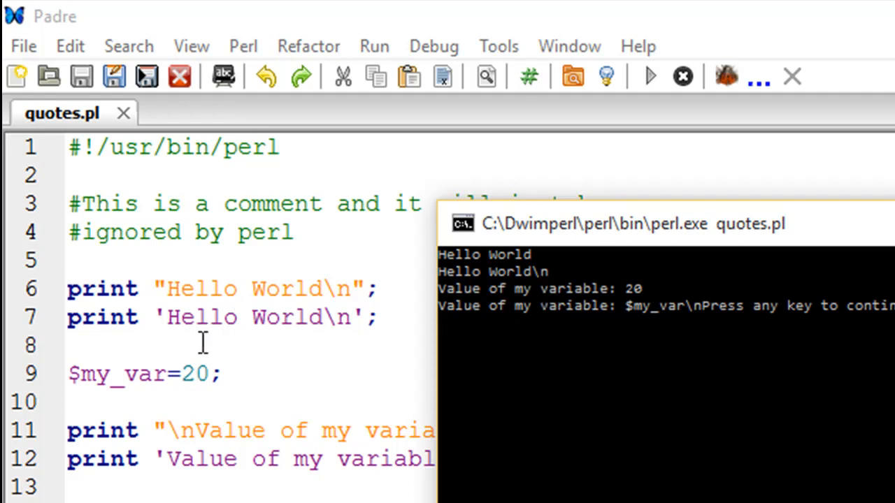
{"action": "mouse_move", "coordinate": [123, 375]}
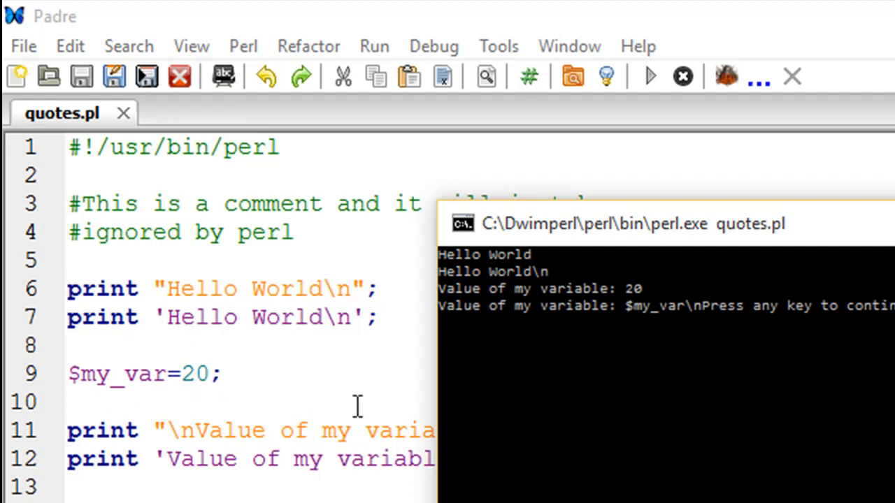
{"action": "mouse_move", "coordinate": [468, 307]}
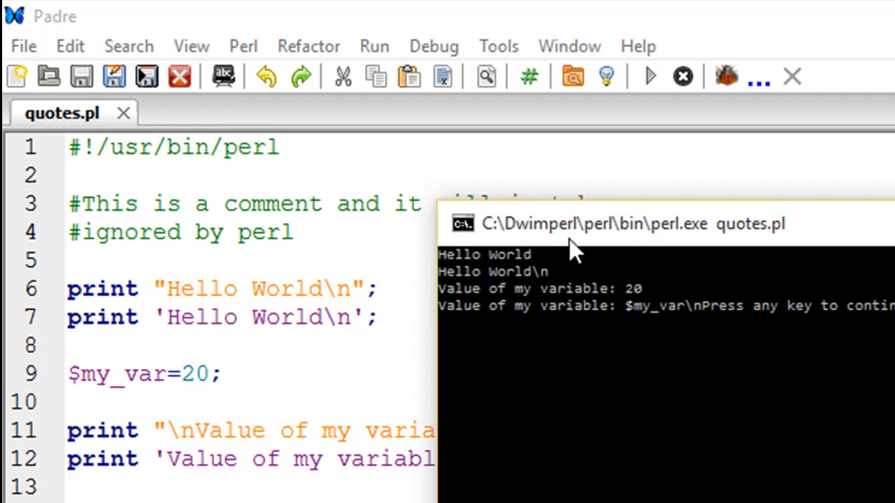
{"action": "mouse_move", "coordinate": [629, 311]}
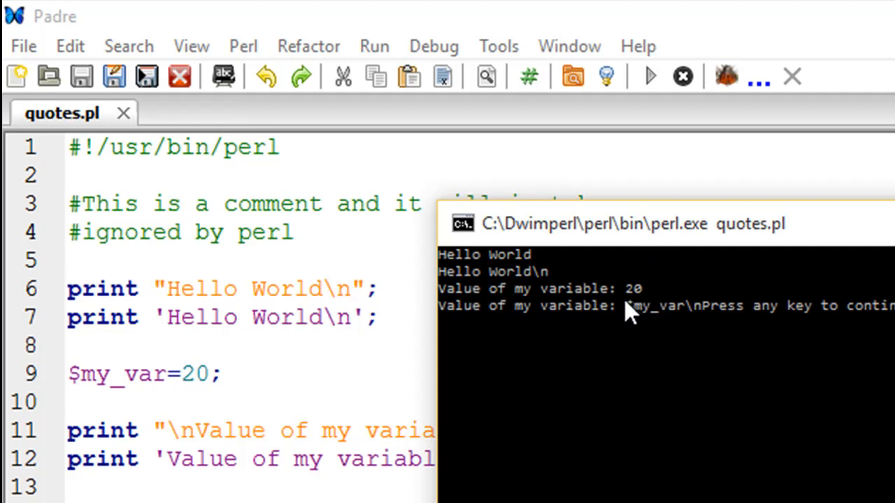
{"action": "mouse_move", "coordinate": [576, 315]}
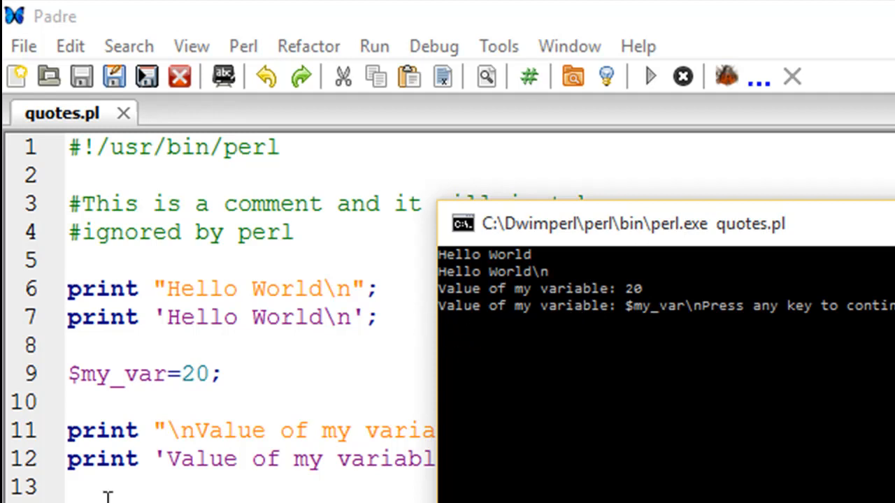
{"action": "mouse_move", "coordinate": [481, 327]}
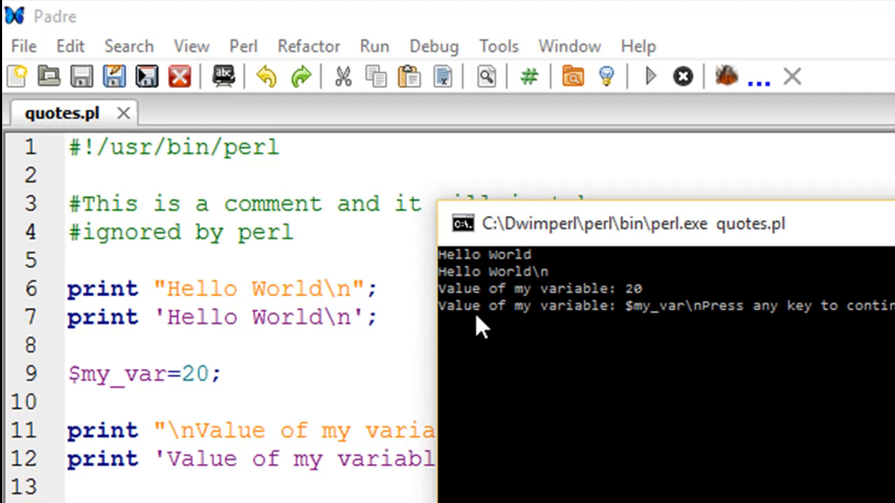
{"action": "mouse_move", "coordinate": [604, 333]}
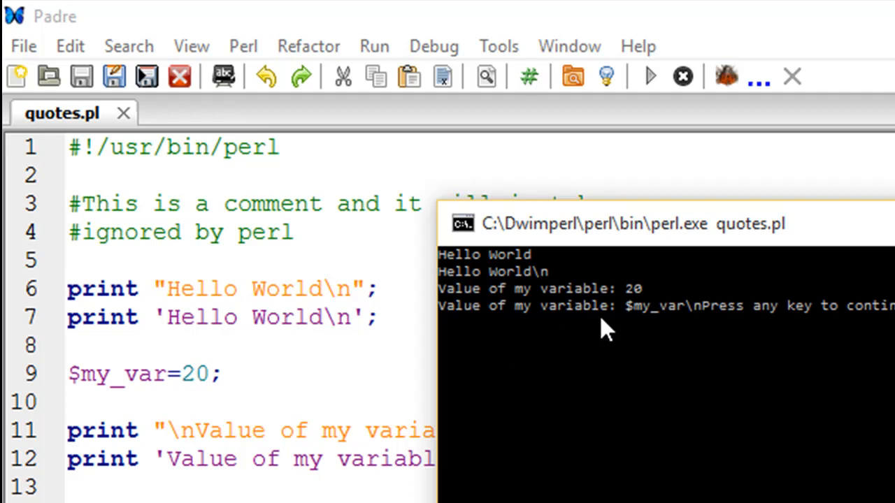
{"action": "mouse_move", "coordinate": [650, 335]}
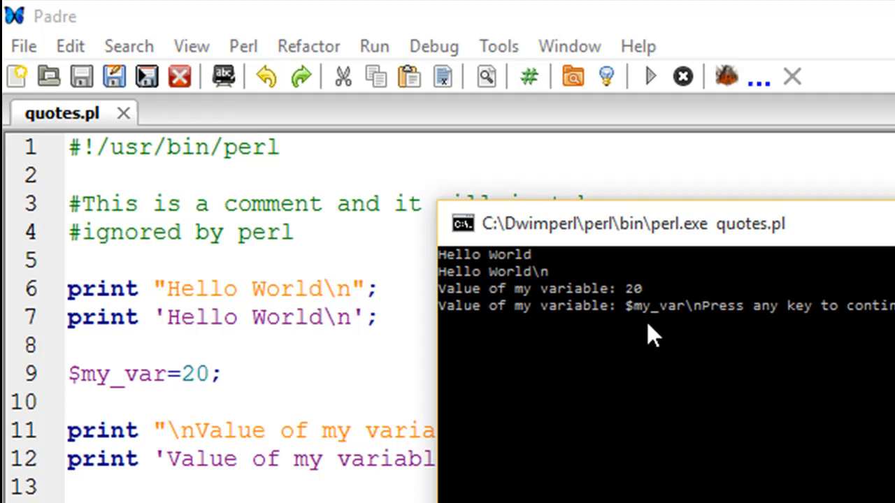
{"action": "mouse_move", "coordinate": [699, 349]}
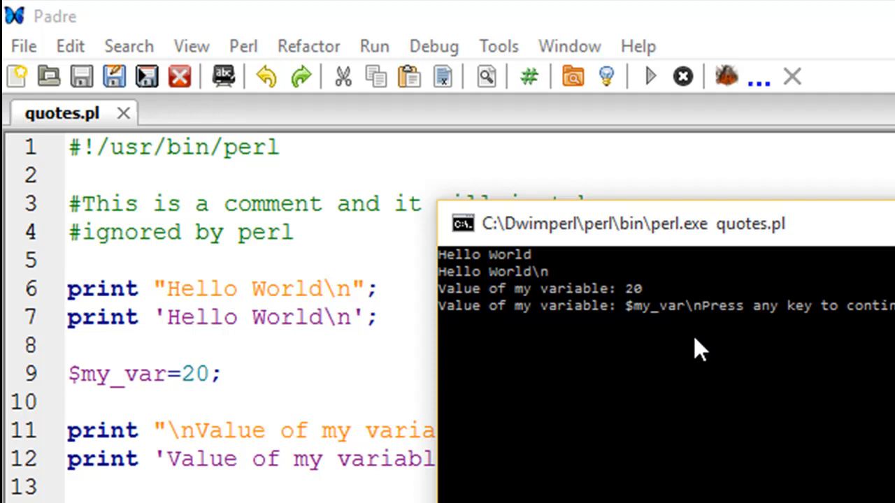
{"action": "mouse_move", "coordinate": [524, 315]}
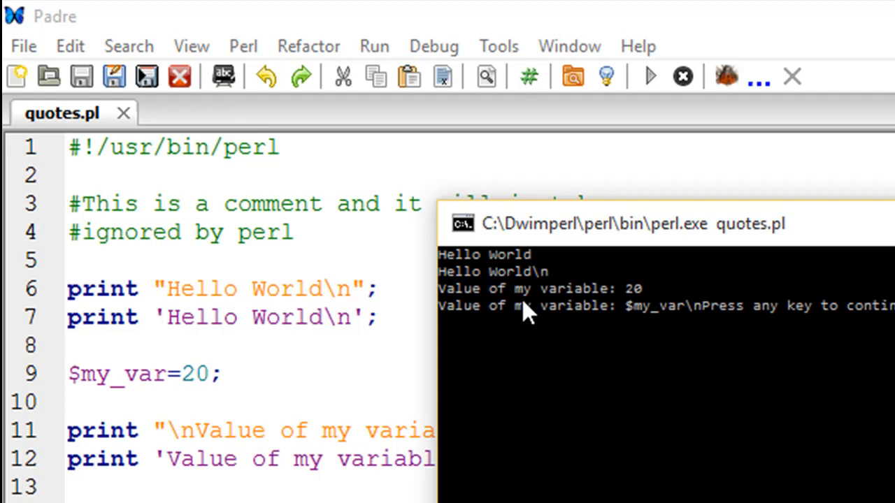
{"action": "mouse_move", "coordinate": [554, 372]}
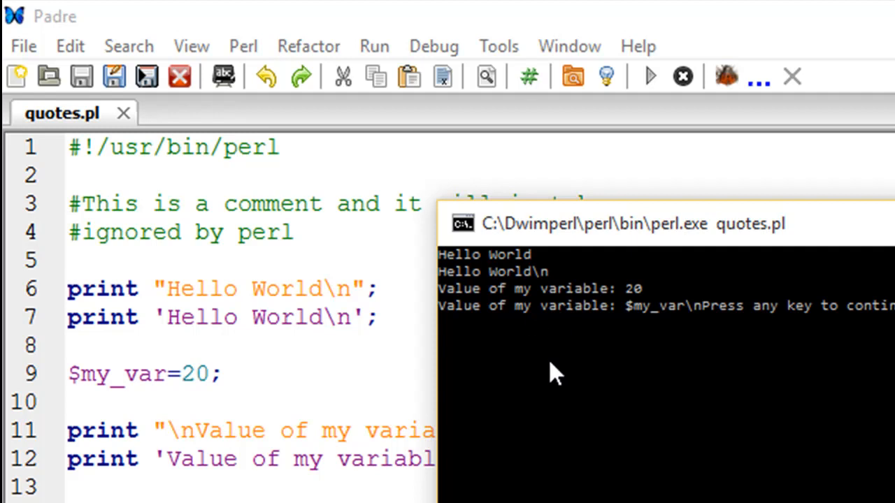